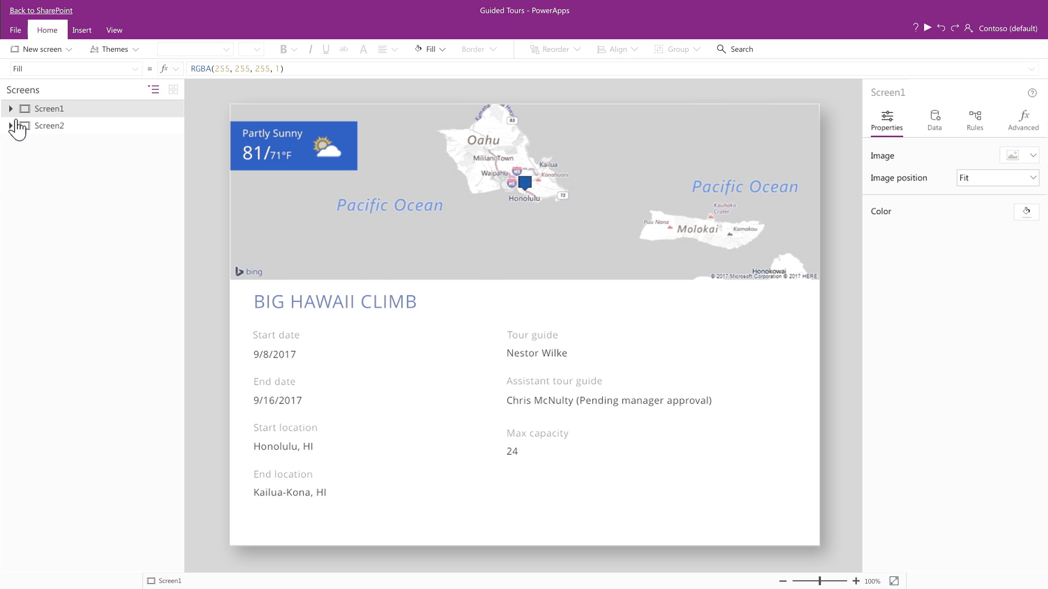
Open Screen2's sign-up form, inspect Form1's properties, then select the License Input field
{"action": "left_click", "coordinate": [48, 125]}
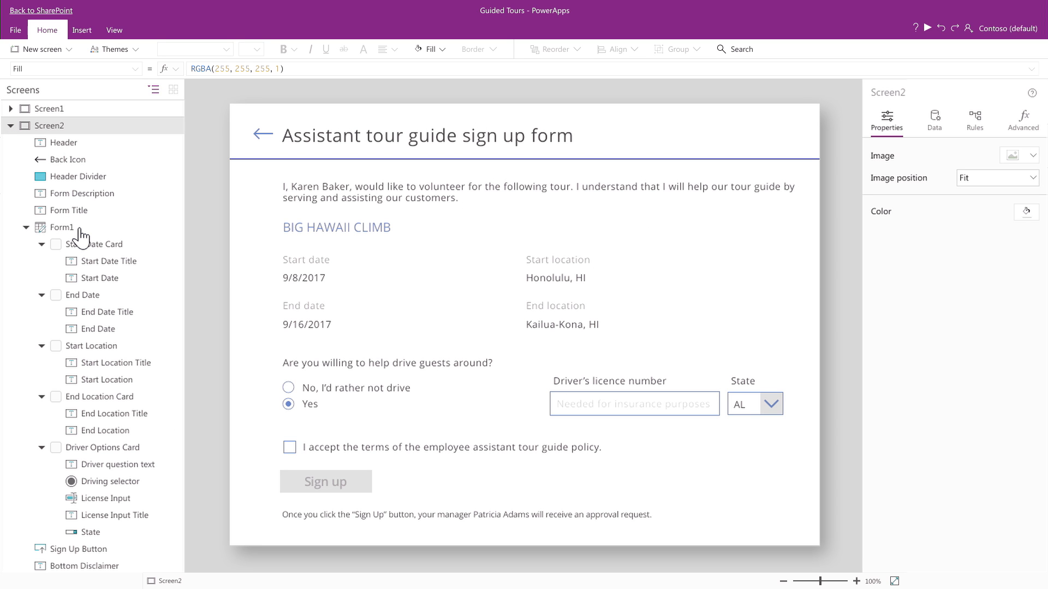
{"action": "left_click", "coordinate": [61, 227]}
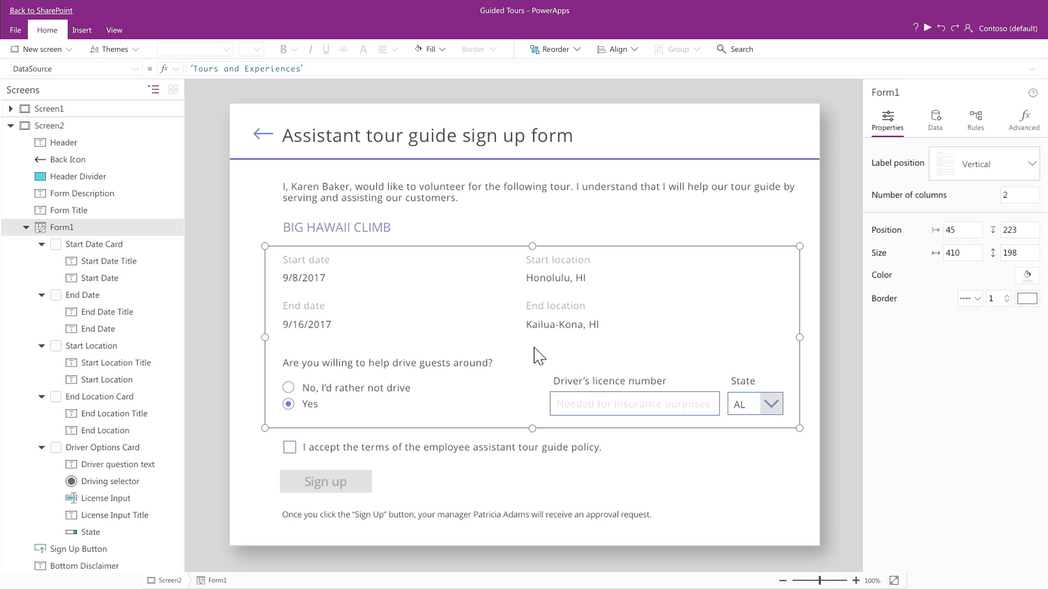
{"action": "mouse_move", "coordinate": [1023, 172]}
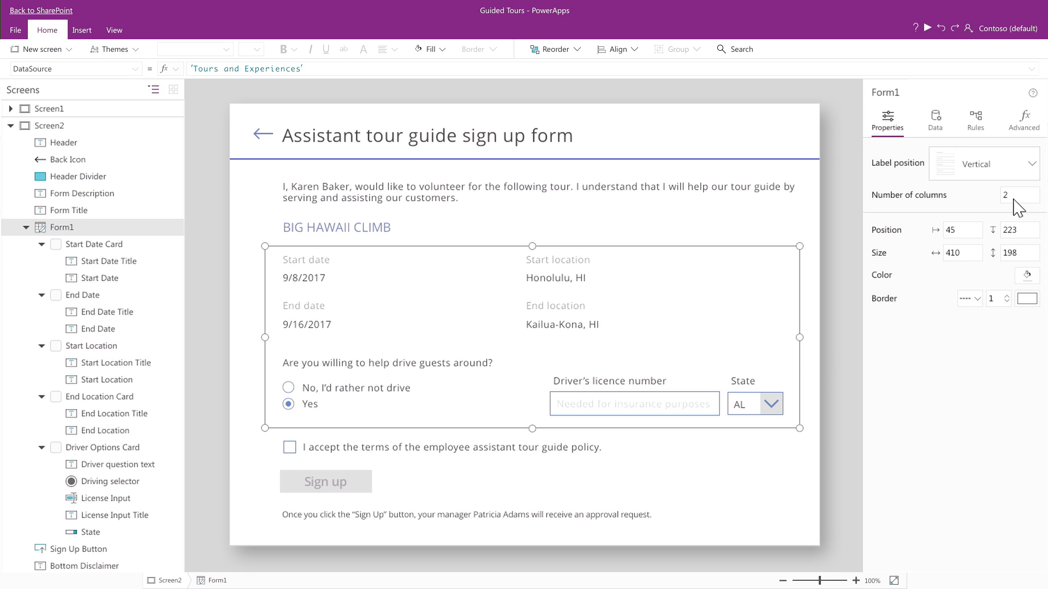
{"action": "left_click", "coordinate": [633, 403]}
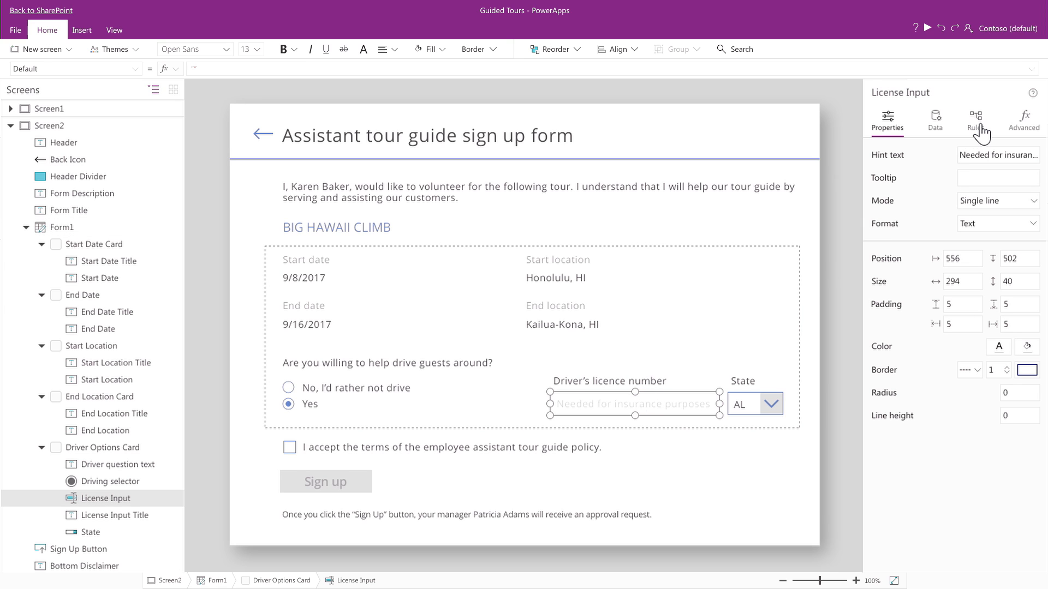
Review the 'Show License no. field' rule condition (Driving equals Yes) and cancel unchanged
{"action": "left_click", "coordinate": [976, 120]}
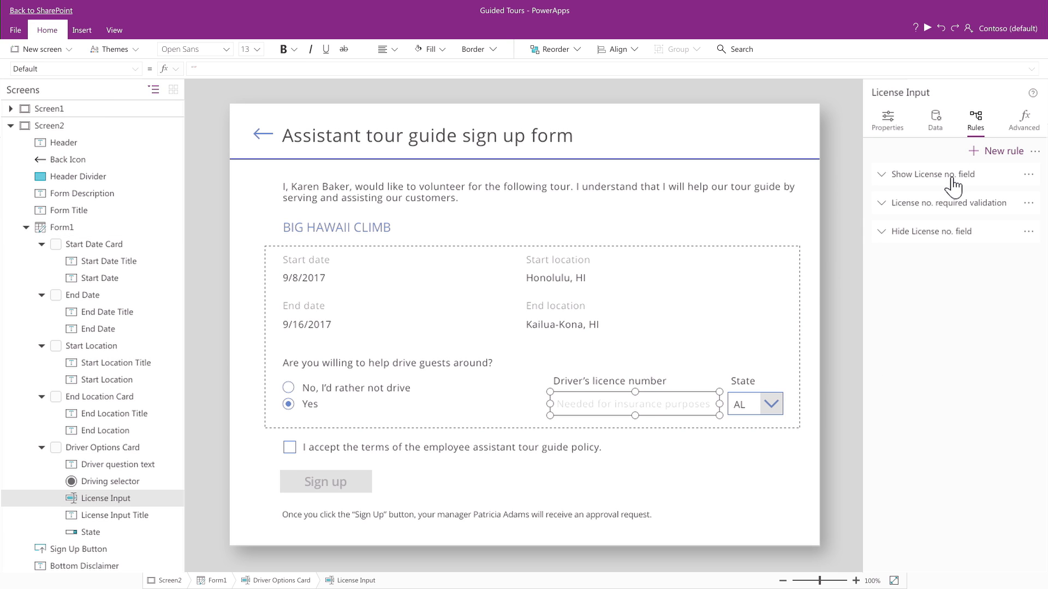
{"action": "left_click", "coordinate": [931, 174]}
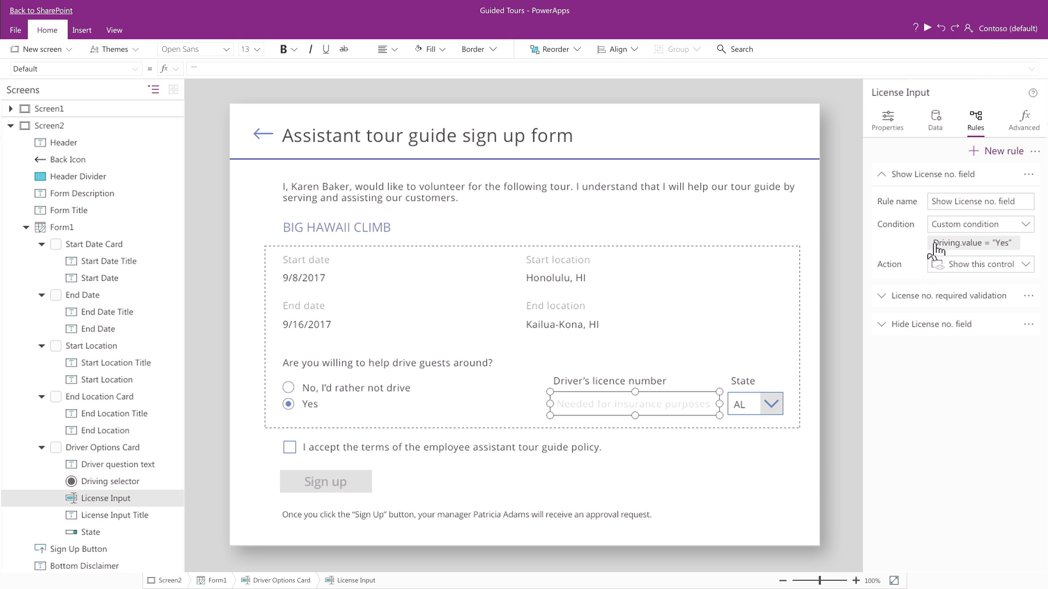
{"action": "left_click", "coordinate": [970, 242]}
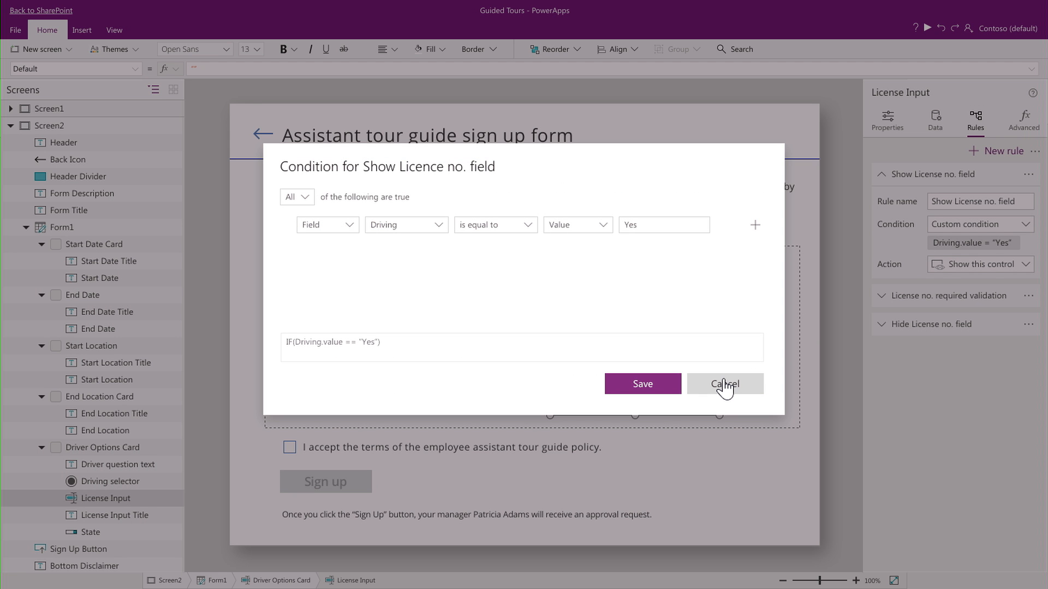
{"action": "left_click", "coordinate": [724, 383]}
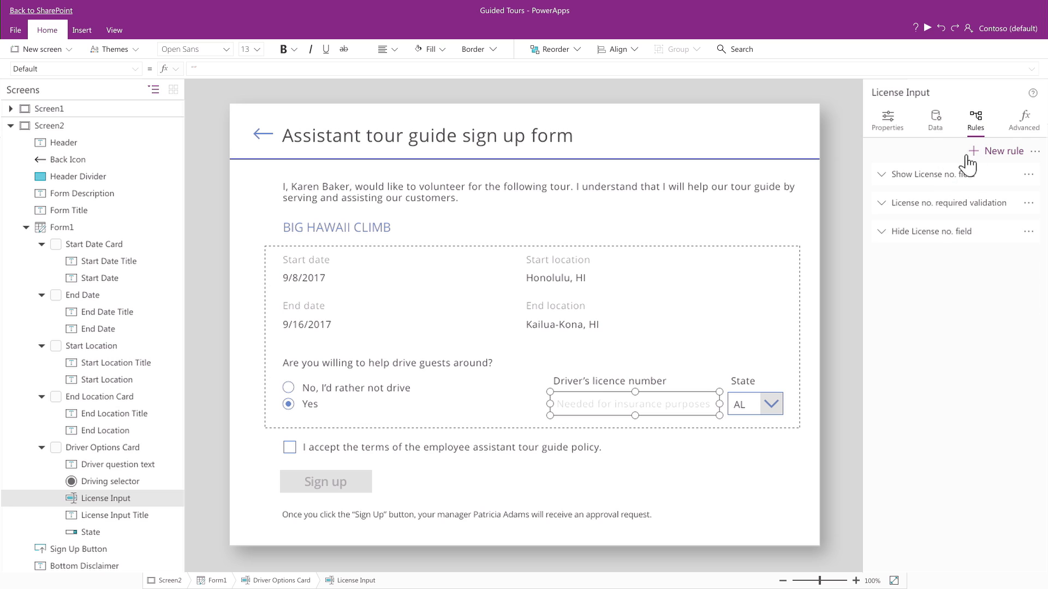
Preview Quick rules, then select Screen2 to view its connected data sources
{"action": "left_click", "coordinate": [1002, 151]}
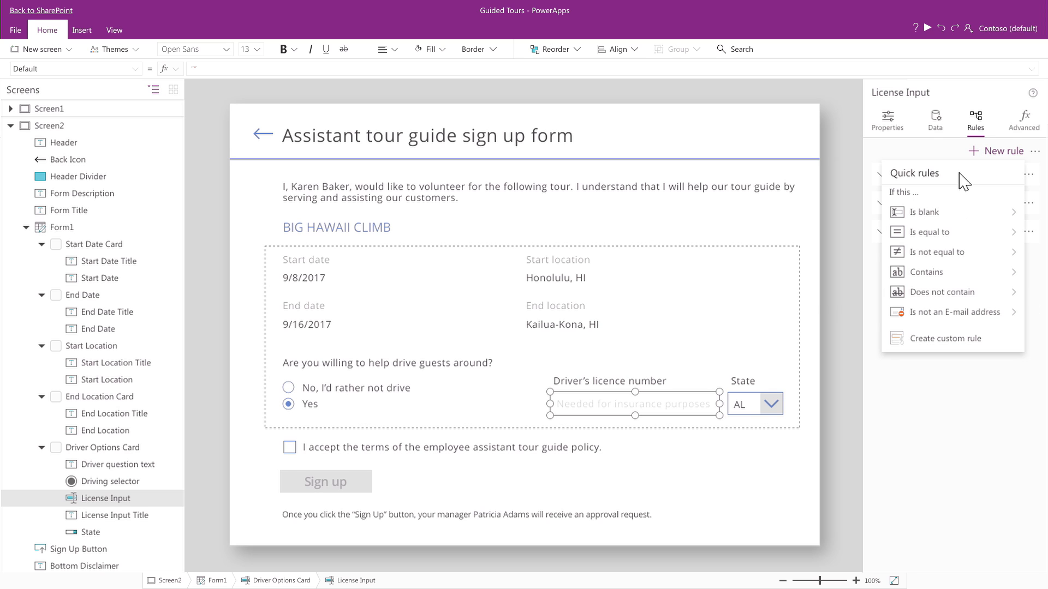
{"action": "mouse_move", "coordinate": [924, 211]}
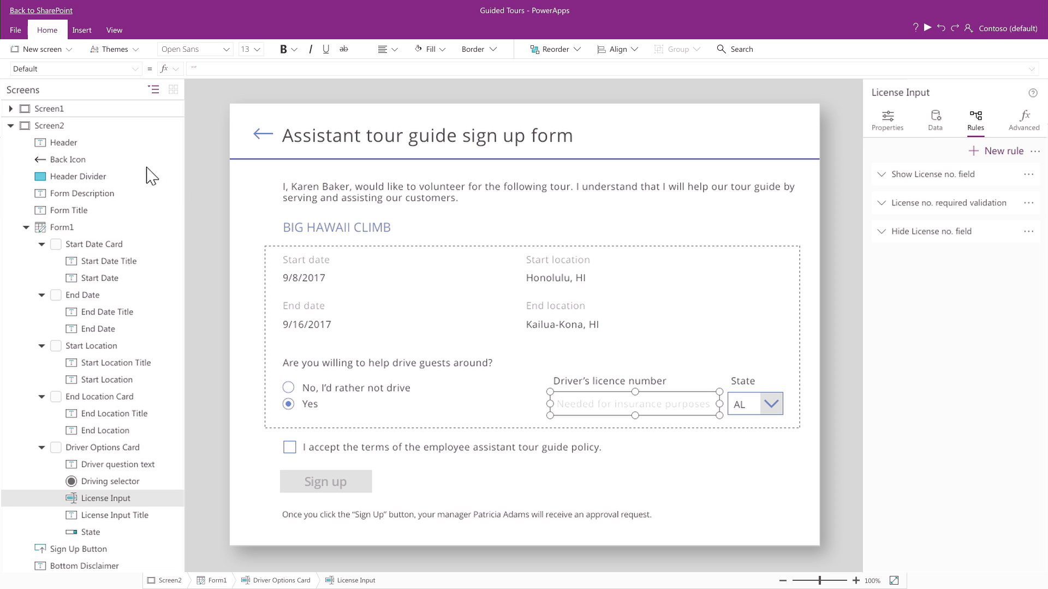
{"action": "mouse_move", "coordinate": [87, 133]}
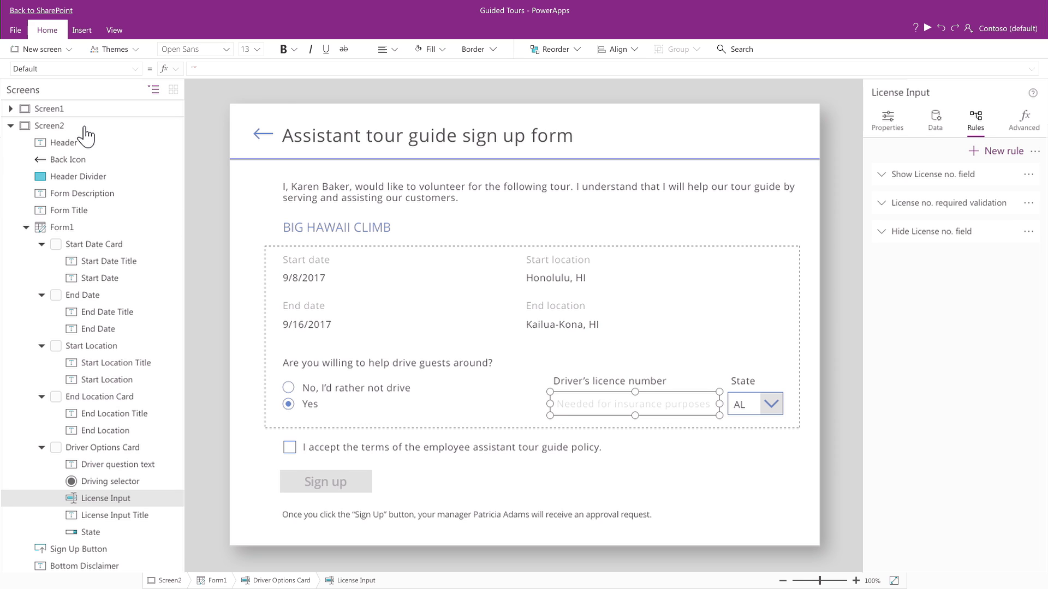
{"action": "left_click", "coordinate": [51, 126]}
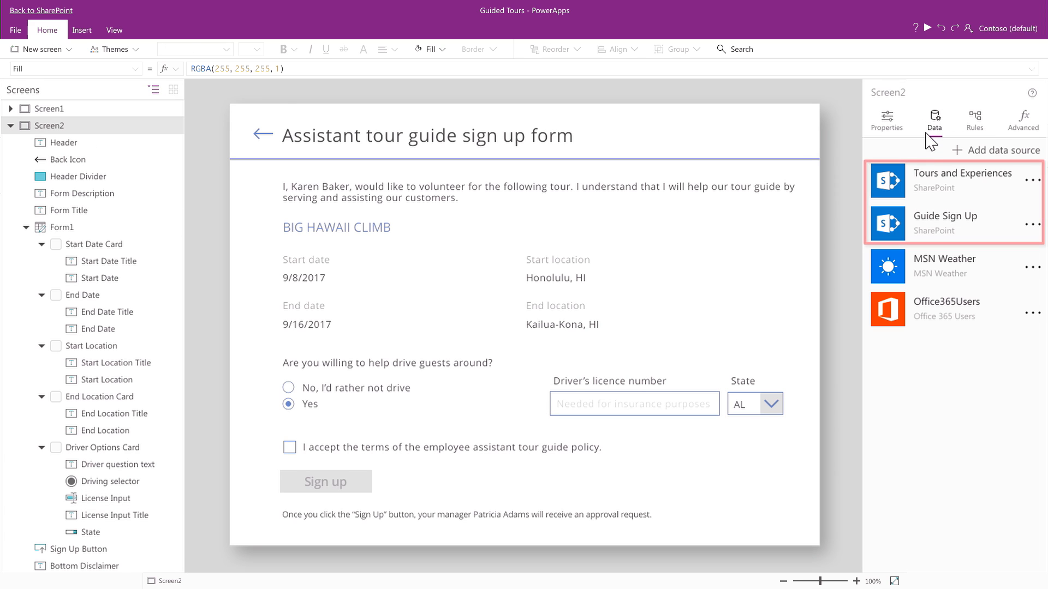